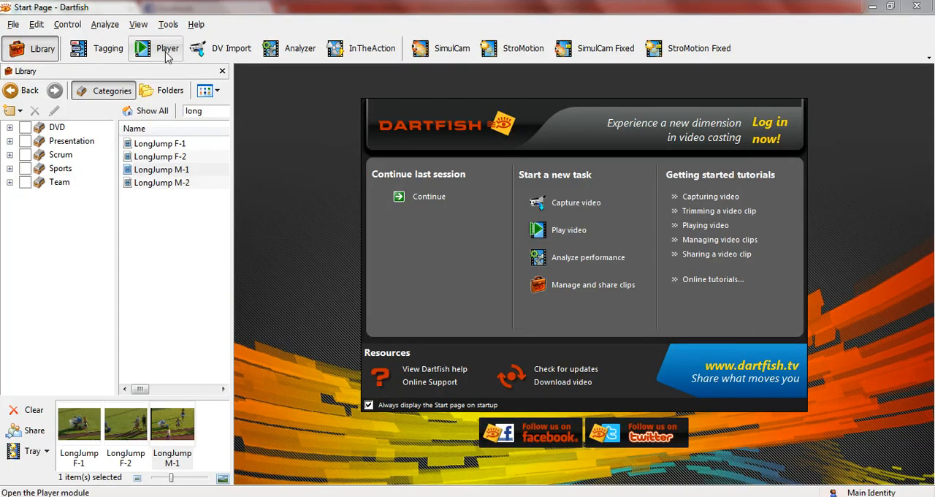
Switch to the Player module to show the LongJump F-1 clip.
left_click(159, 48)
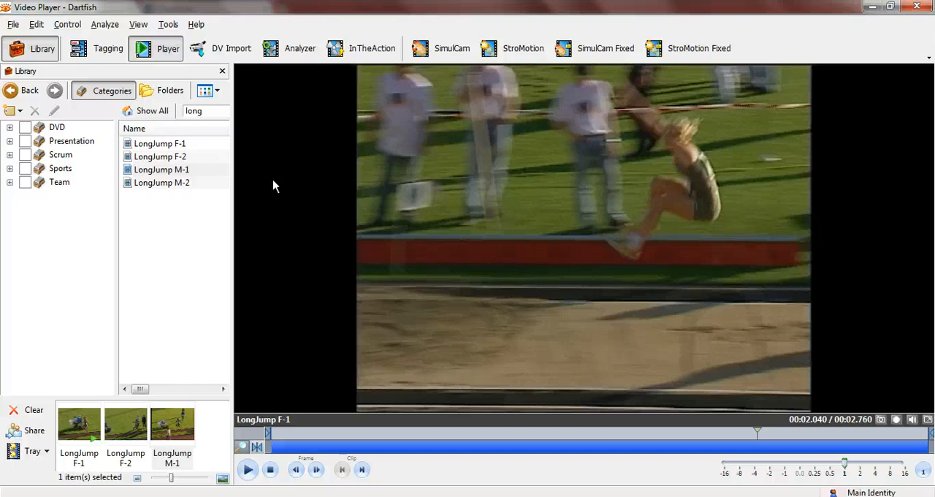
mouse_move(440, 251)
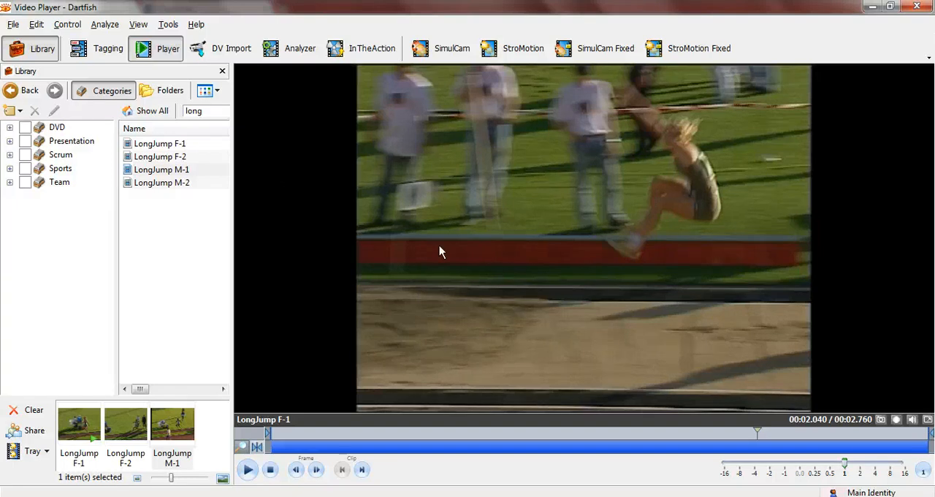
mouse_move(765, 473)
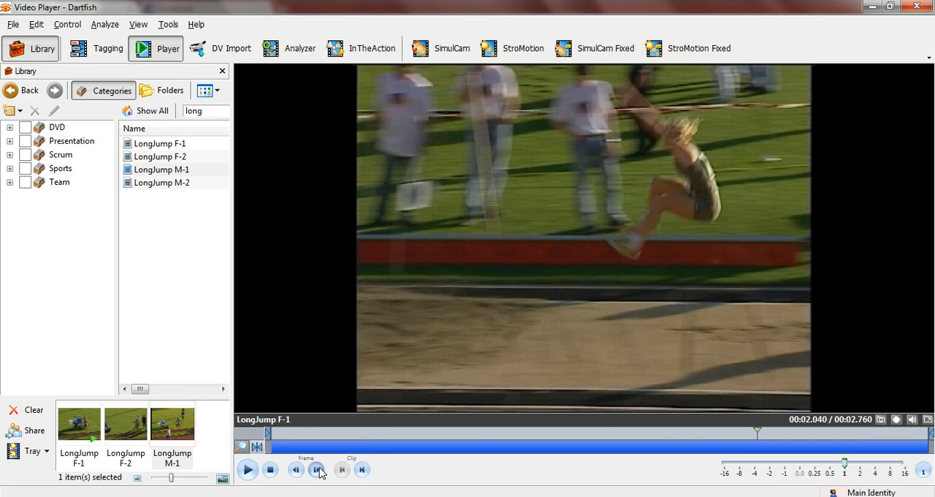
mouse_move(315, 469)
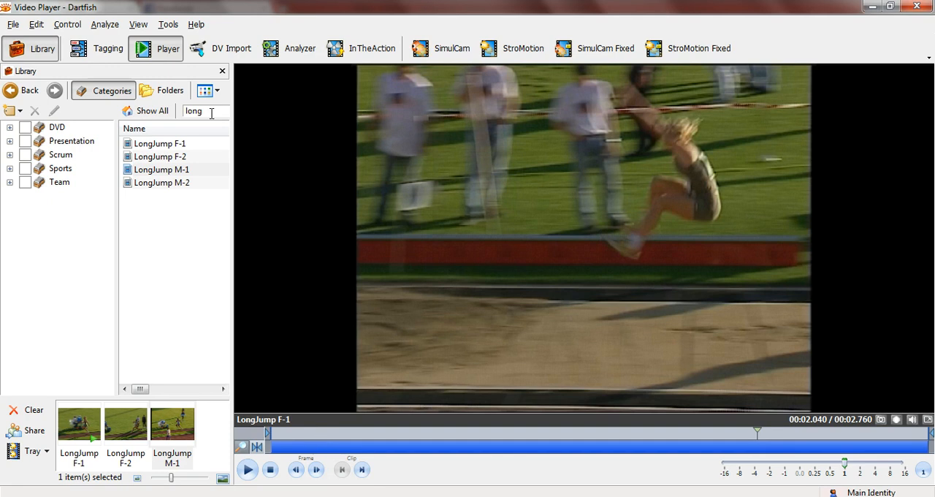
Open Tools > Customize and show the Control category commands in its Keyboard settings.
left_click(168, 24)
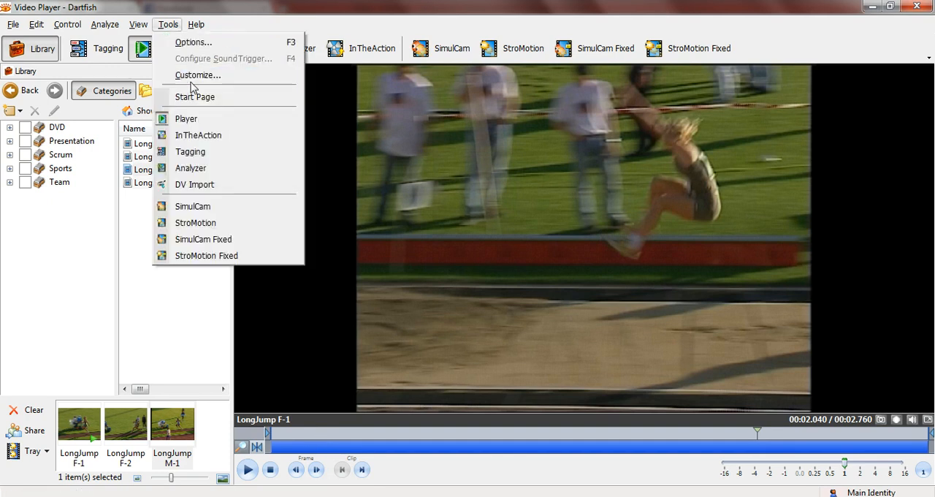
left_click(197, 75)
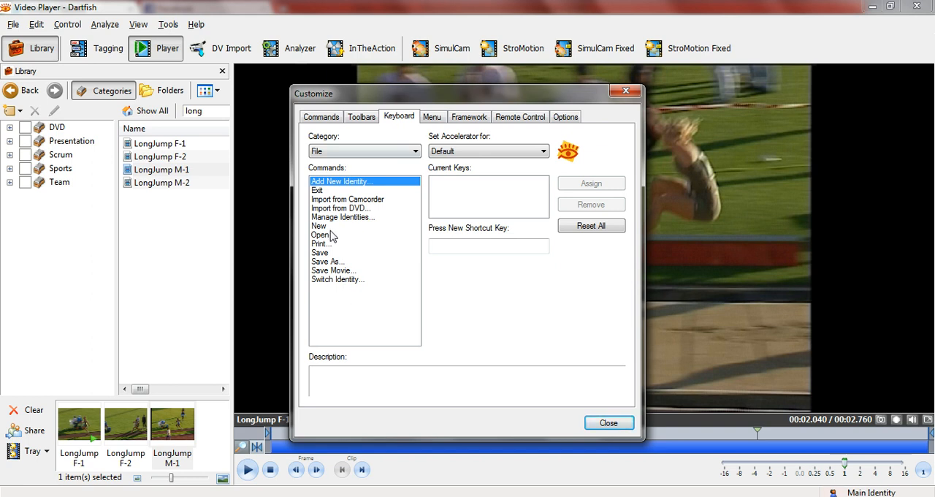
mouse_move(380, 196)
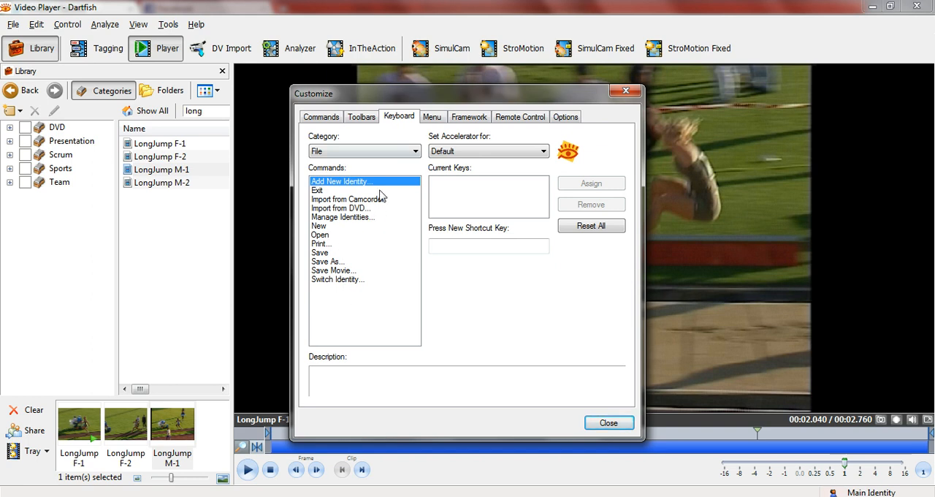
left_click(416, 151)
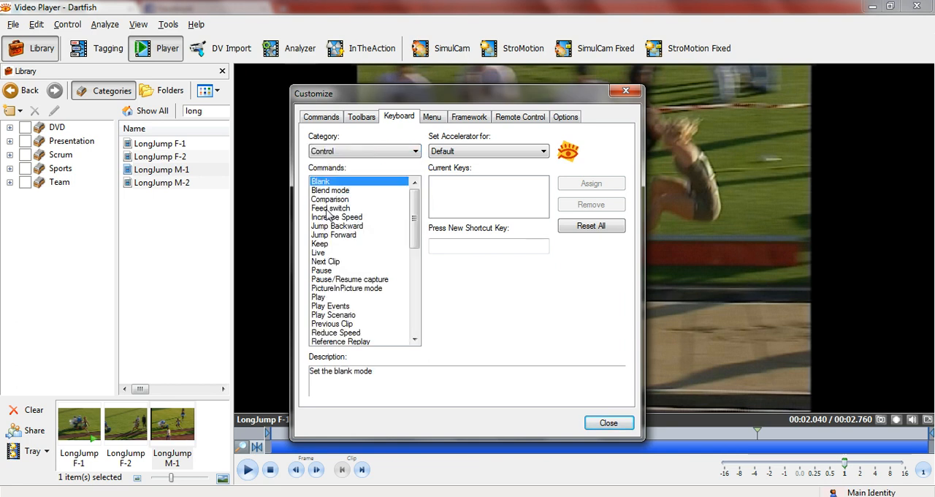
Replace Increase Speed's old shortcut with a freshly assigned Right arrow key, then close Customize.
left_click(326, 261)
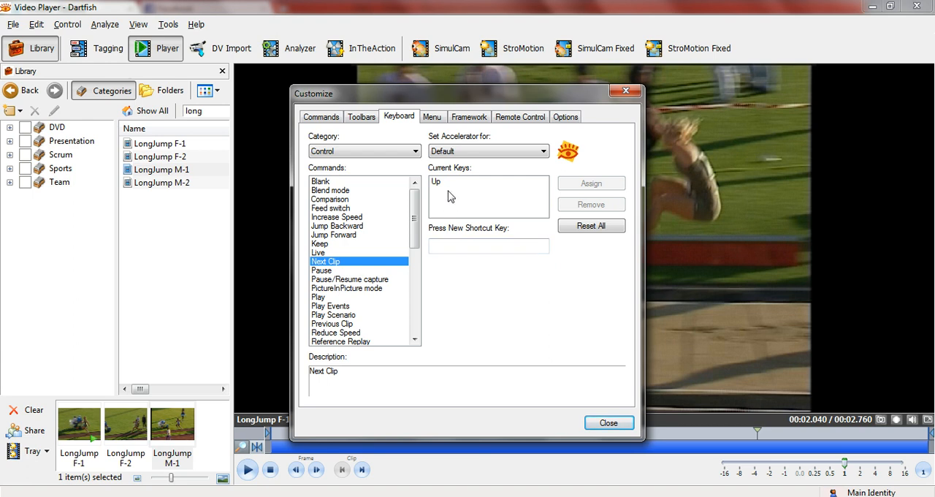
left_click(337, 216)
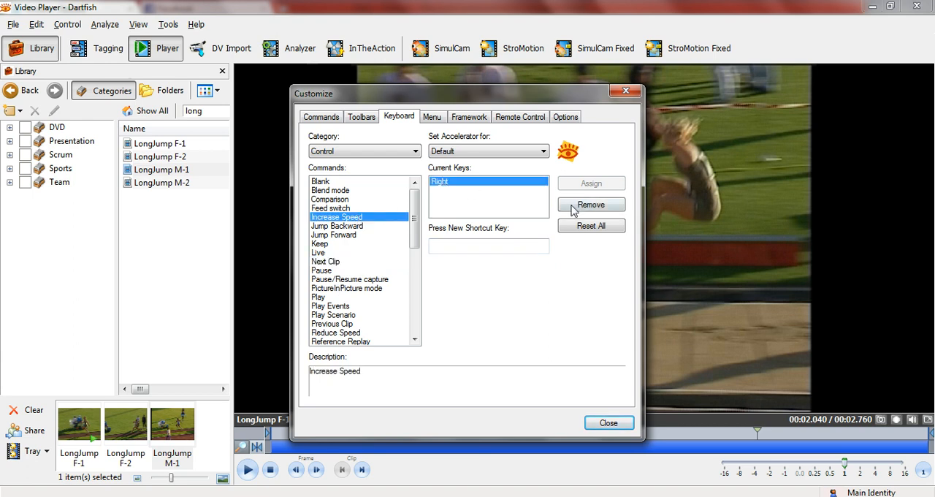
left_click(591, 205)
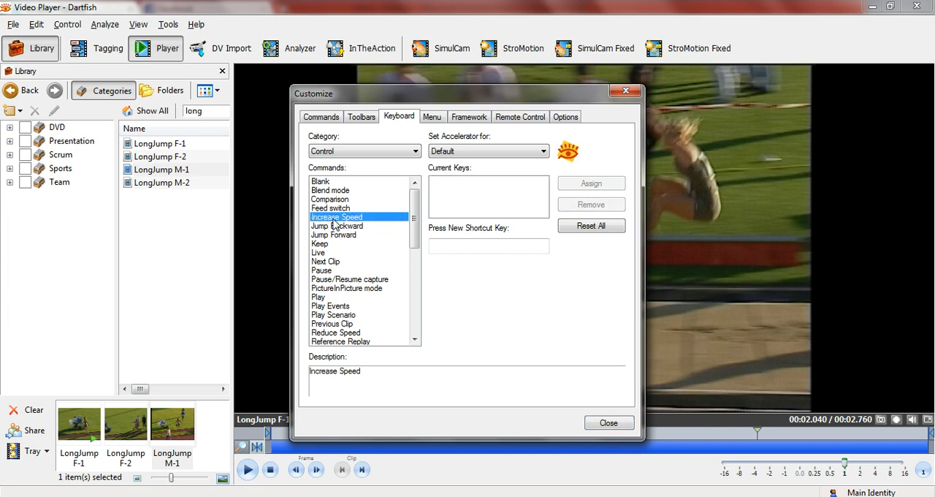
left_click(488, 245)
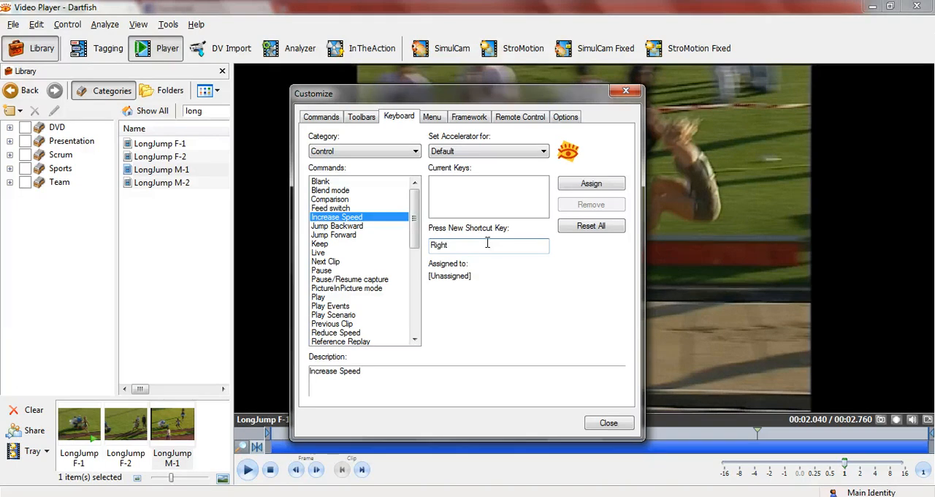
left_click(591, 184)
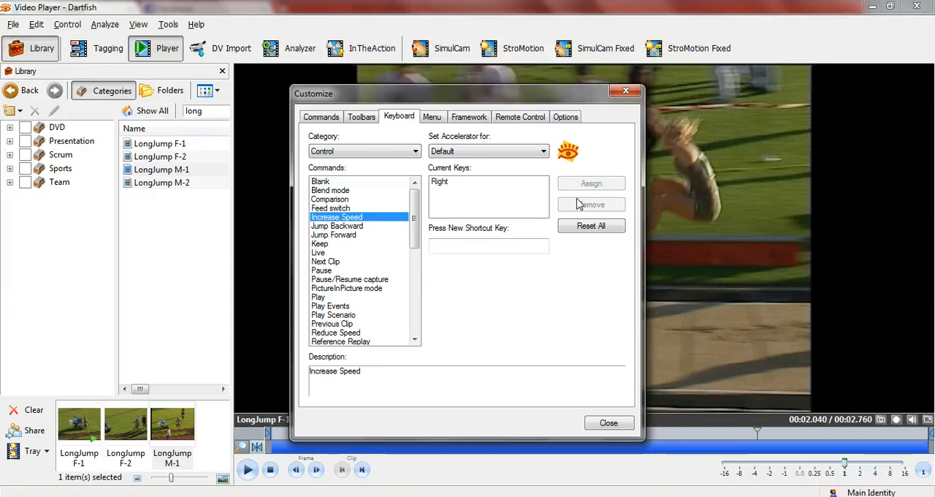
left_click(608, 422)
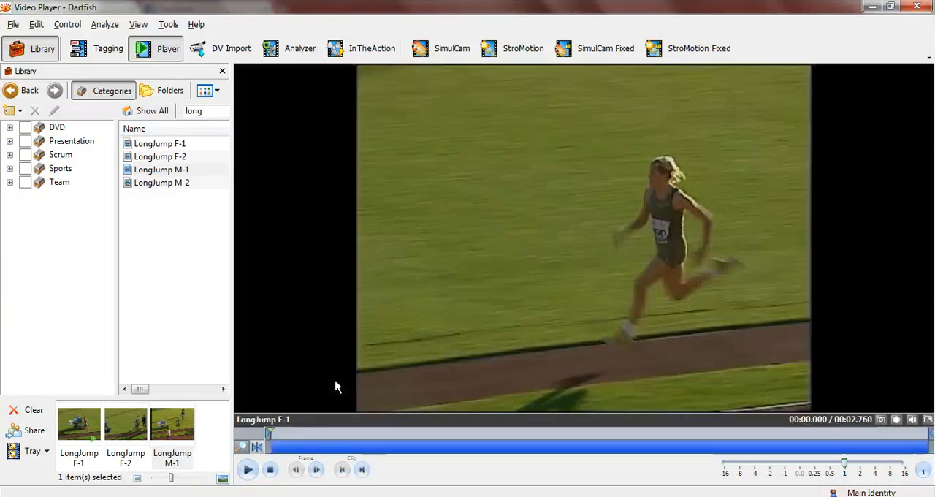
mouse_move(351, 291)
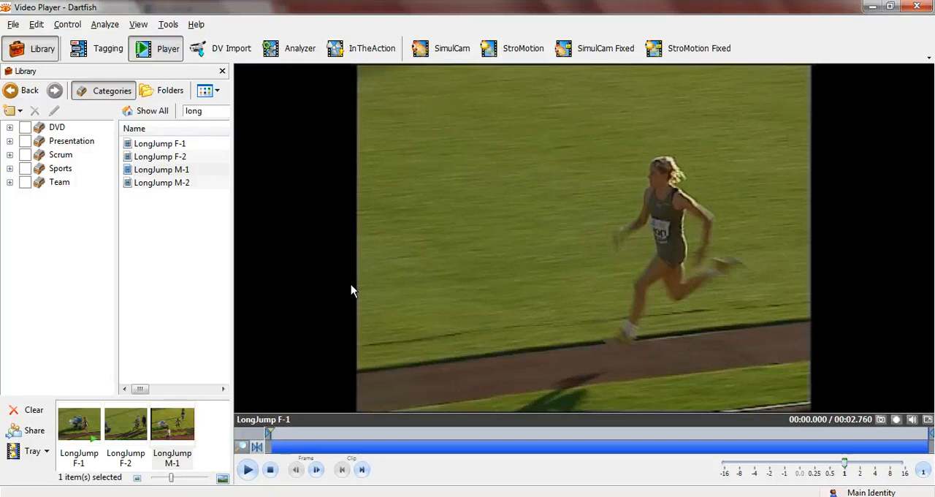
mouse_move(314, 383)
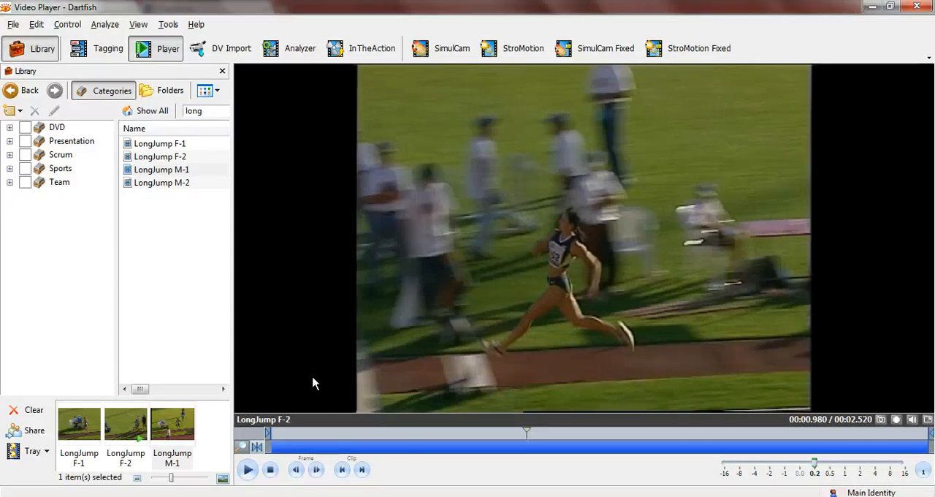
mouse_move(168, 24)
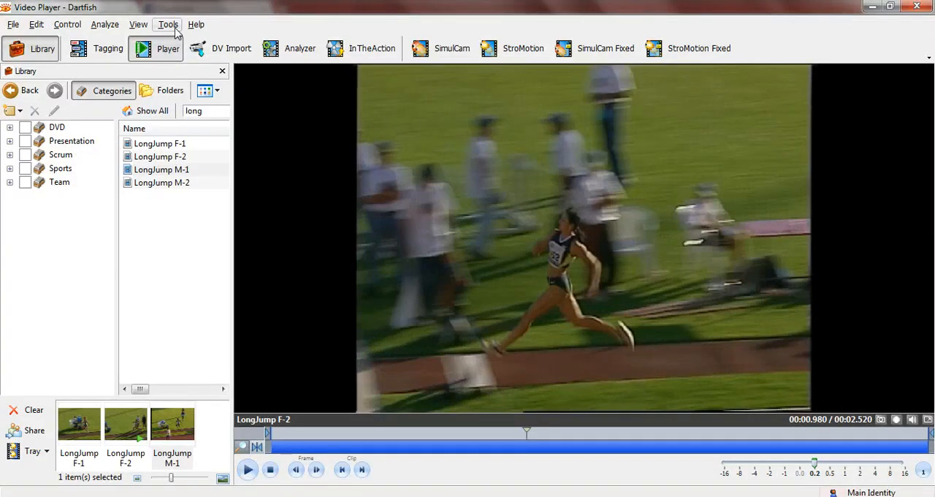